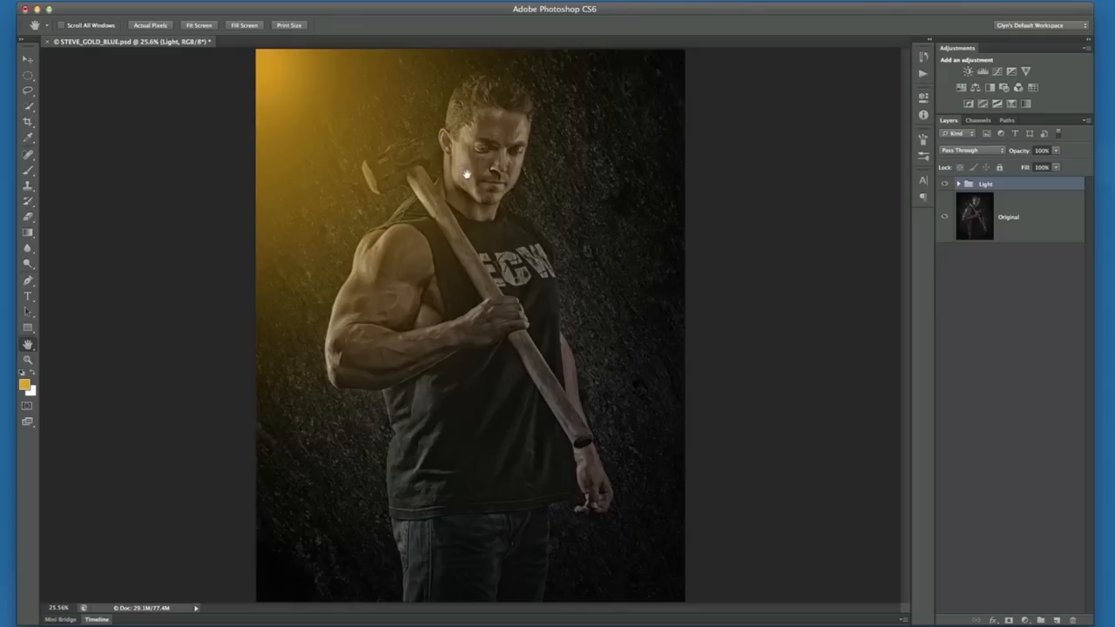
mouse_move(384, 104)
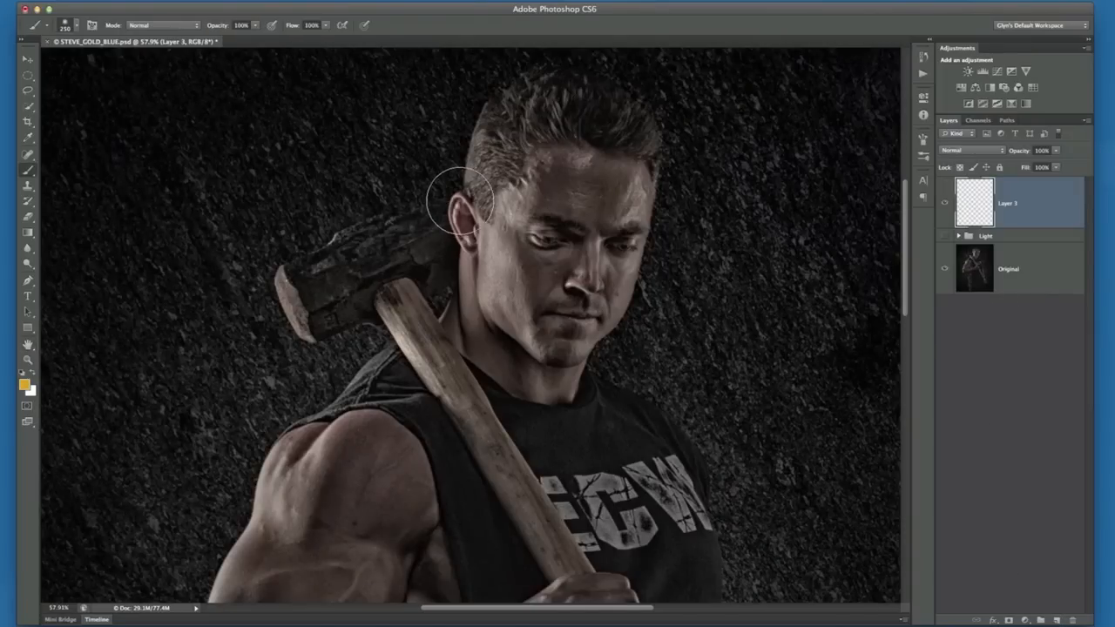
Load #d3a400 as the foreground paint colour
click(23, 385)
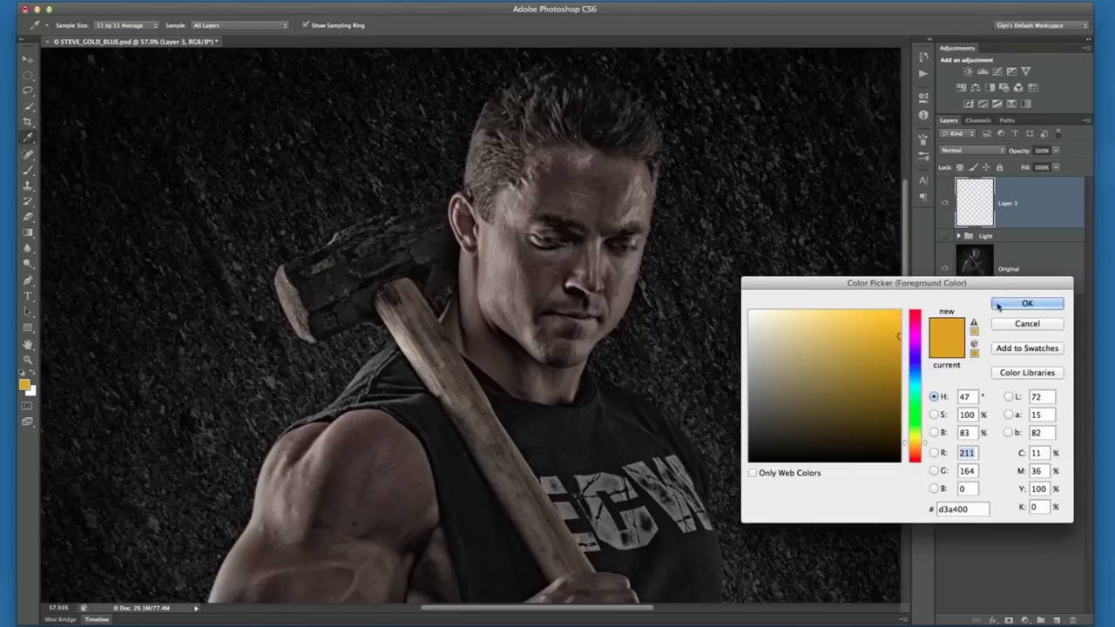
click(1027, 304)
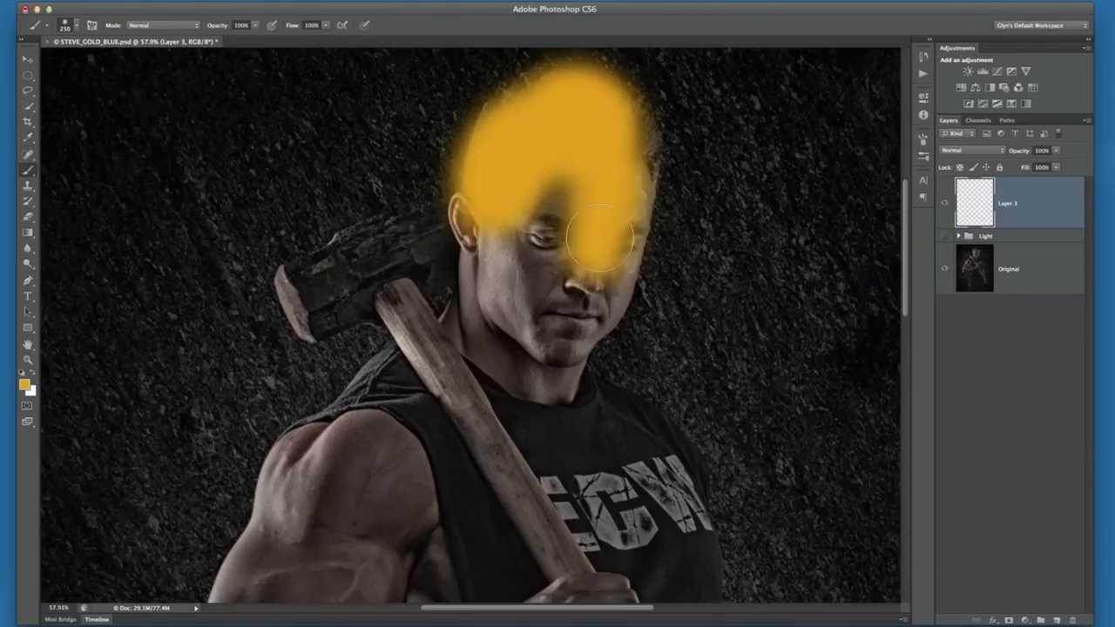
Brush yellow over the man's head, arms, torso, hands and legs on Layer 3
drag(601, 235, 414, 244)
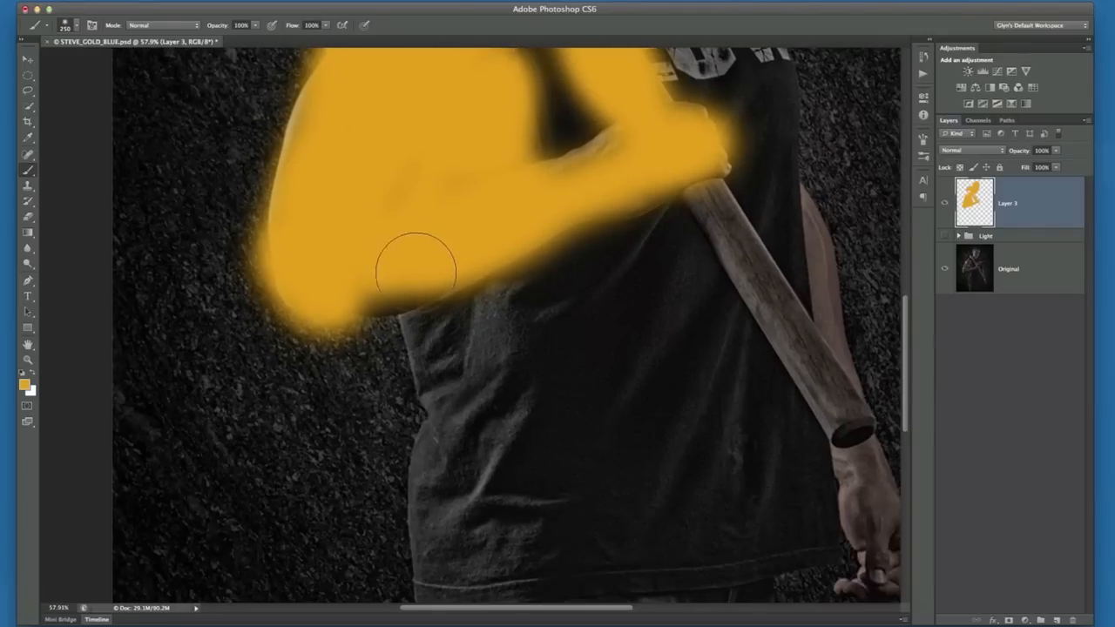
drag(417, 272, 597, 275)
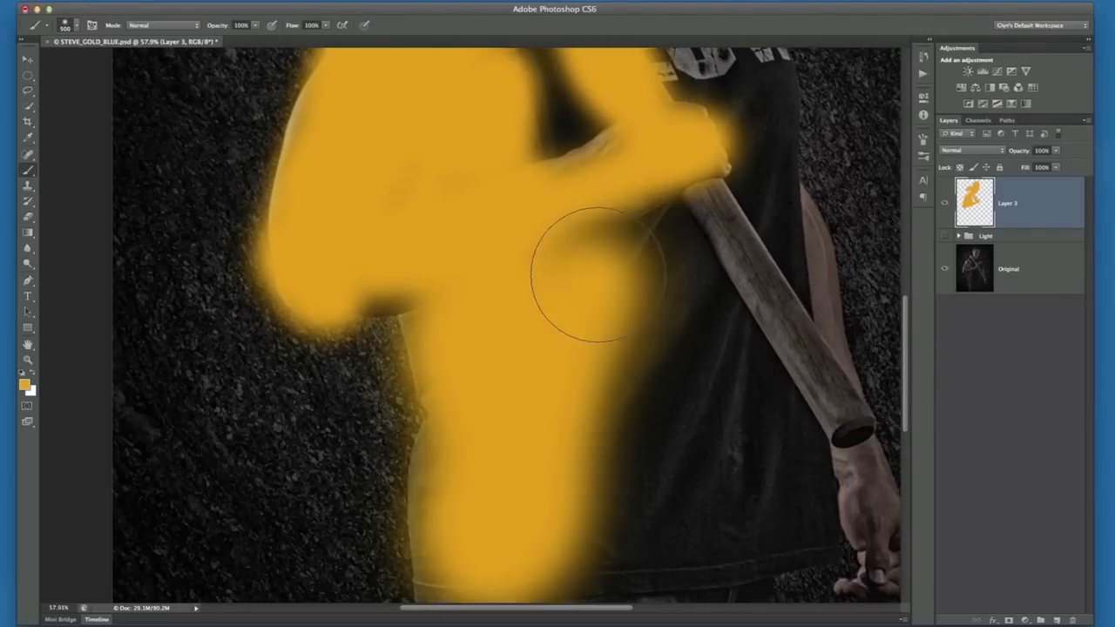
drag(593, 279, 775, 244)
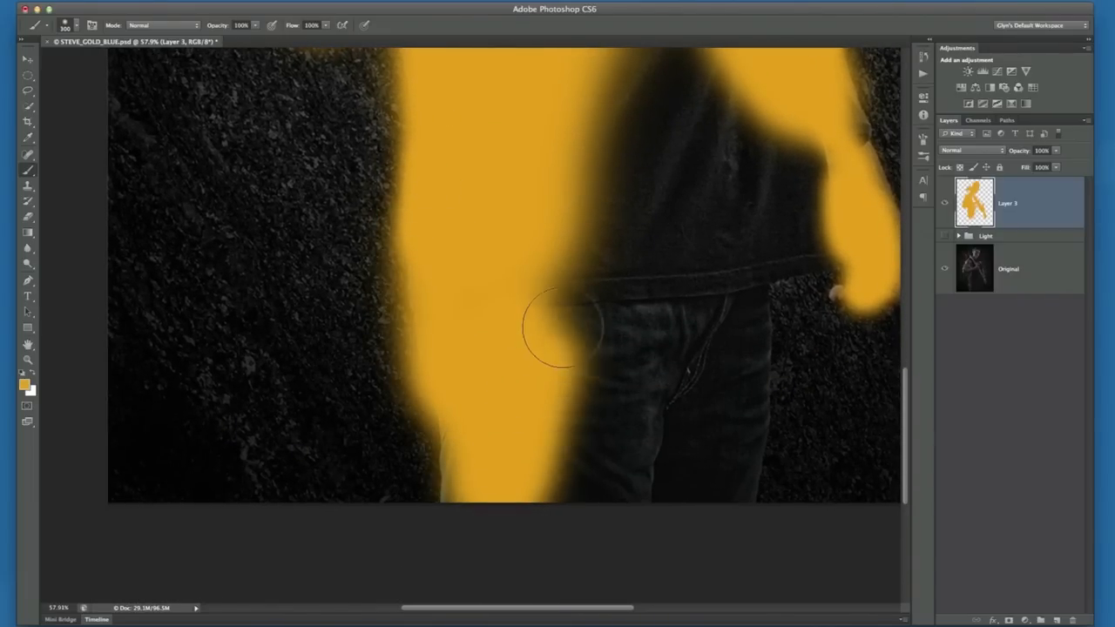
drag(562, 329, 571, 294)
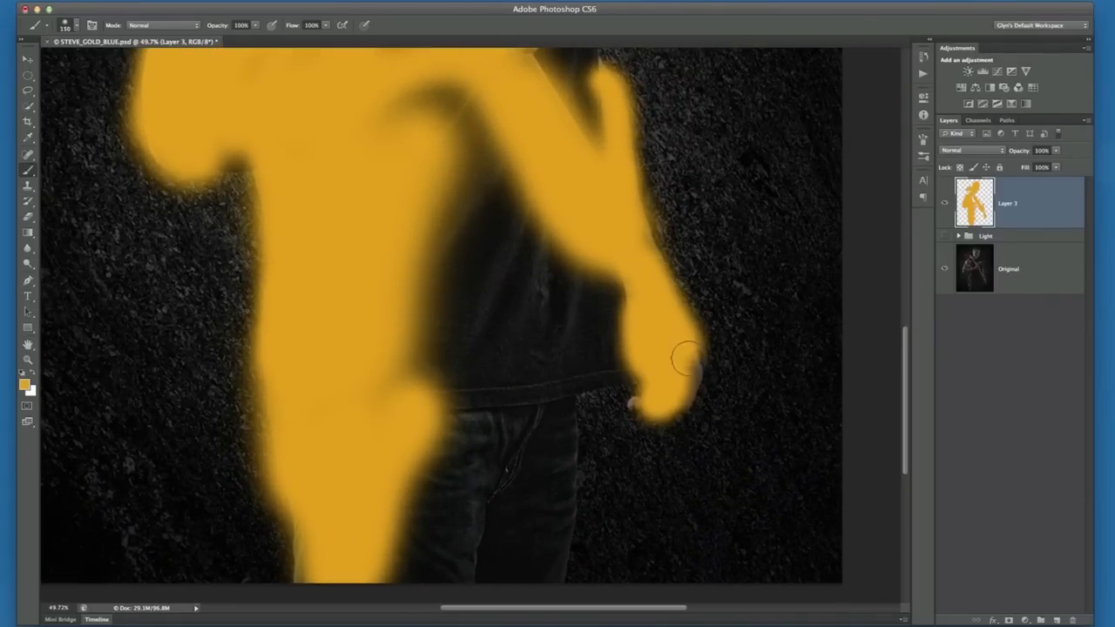
drag(689, 357, 514, 226)
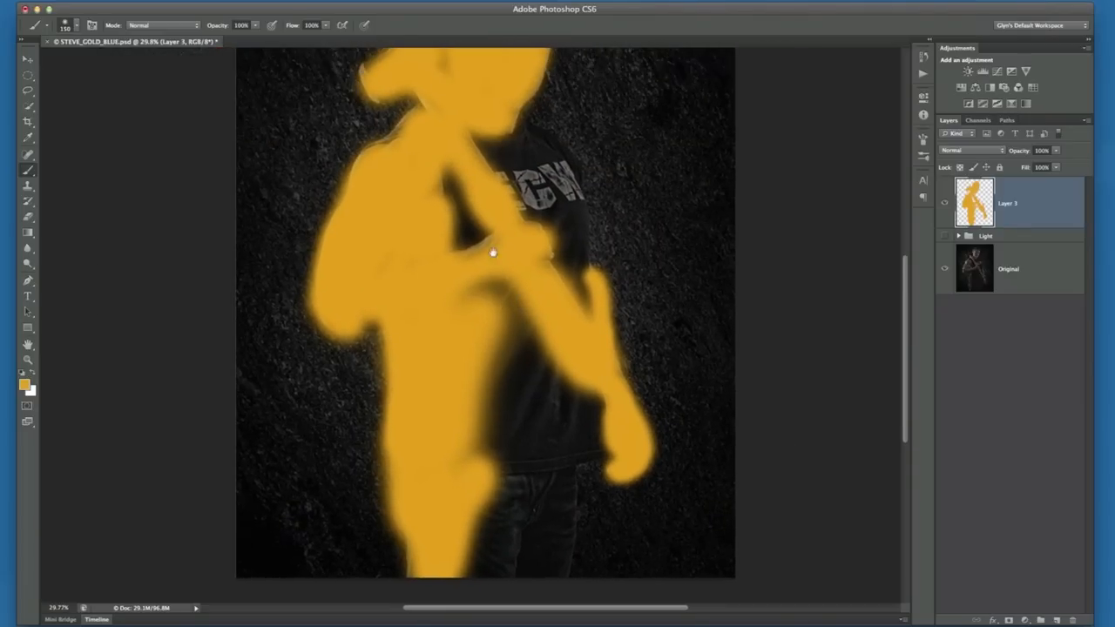
drag(493, 254, 430, 190)
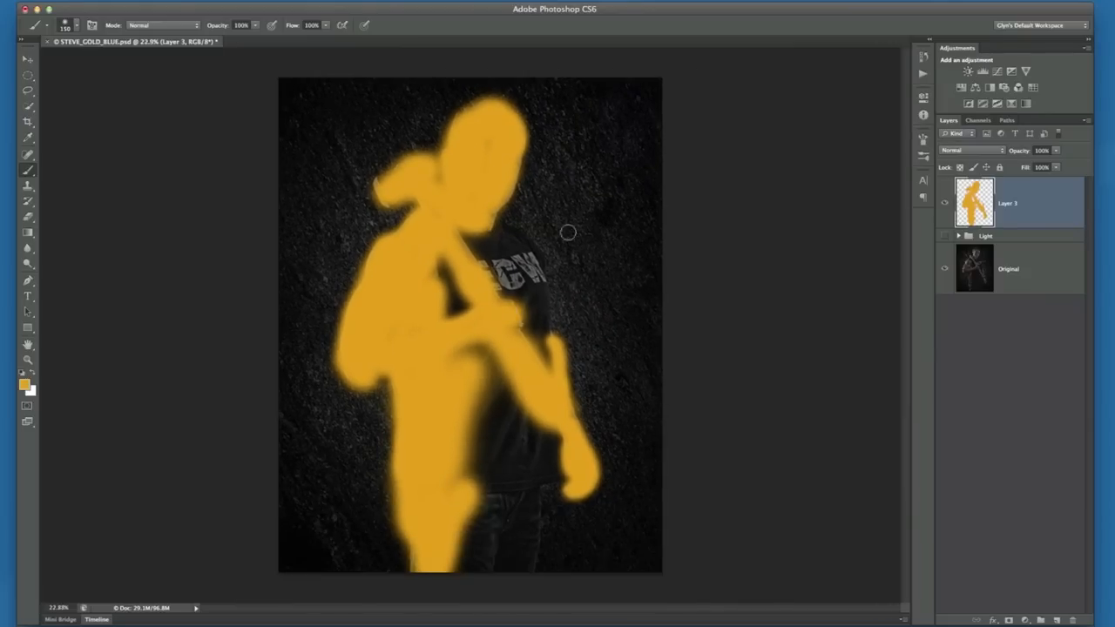
Try Soft Light, then set Layer 3's blend mode to Overlay
click(972, 150)
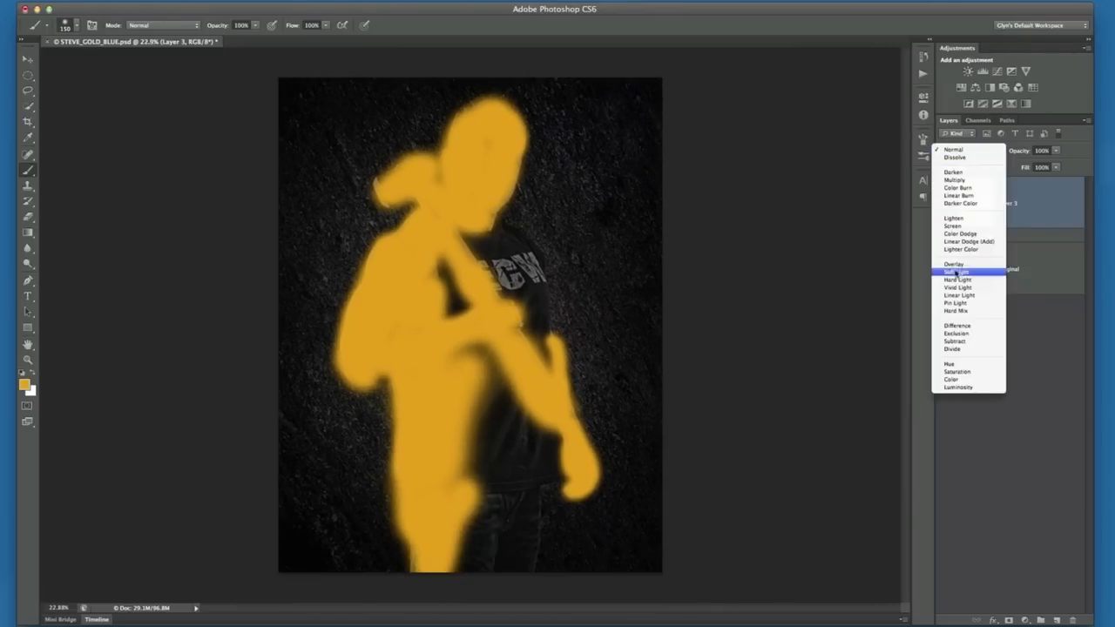
click(958, 271)
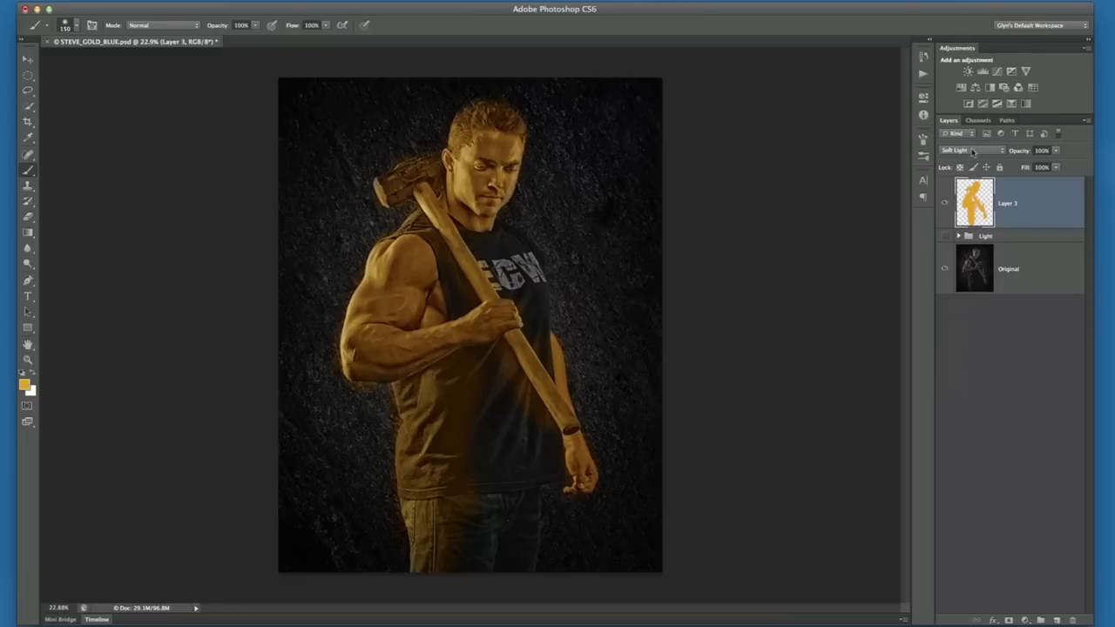
click(972, 150)
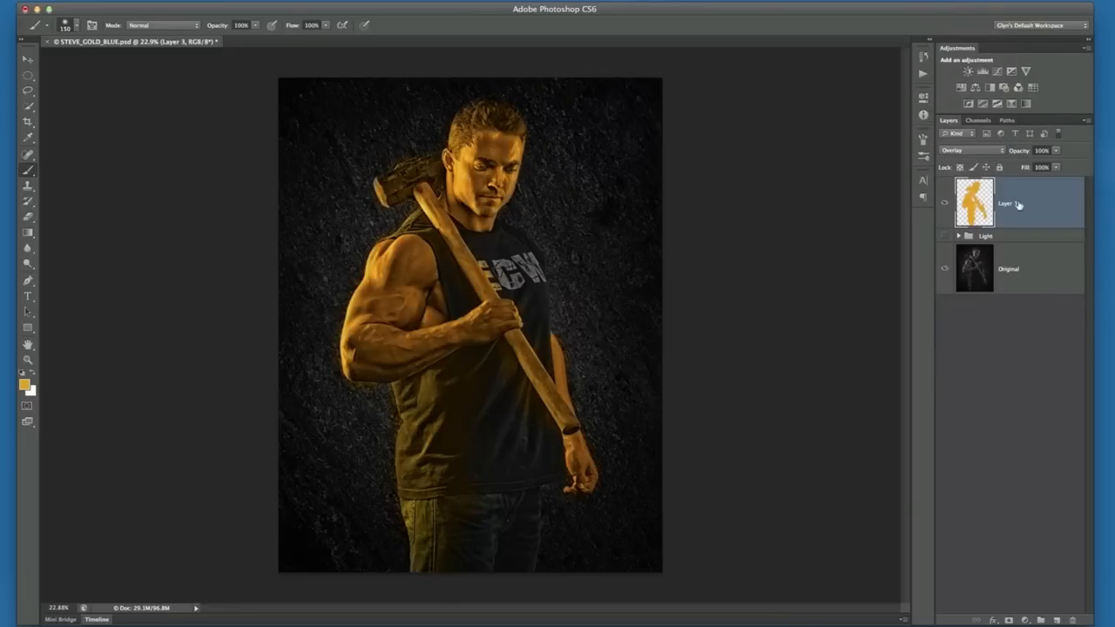
mouse_move(1023, 244)
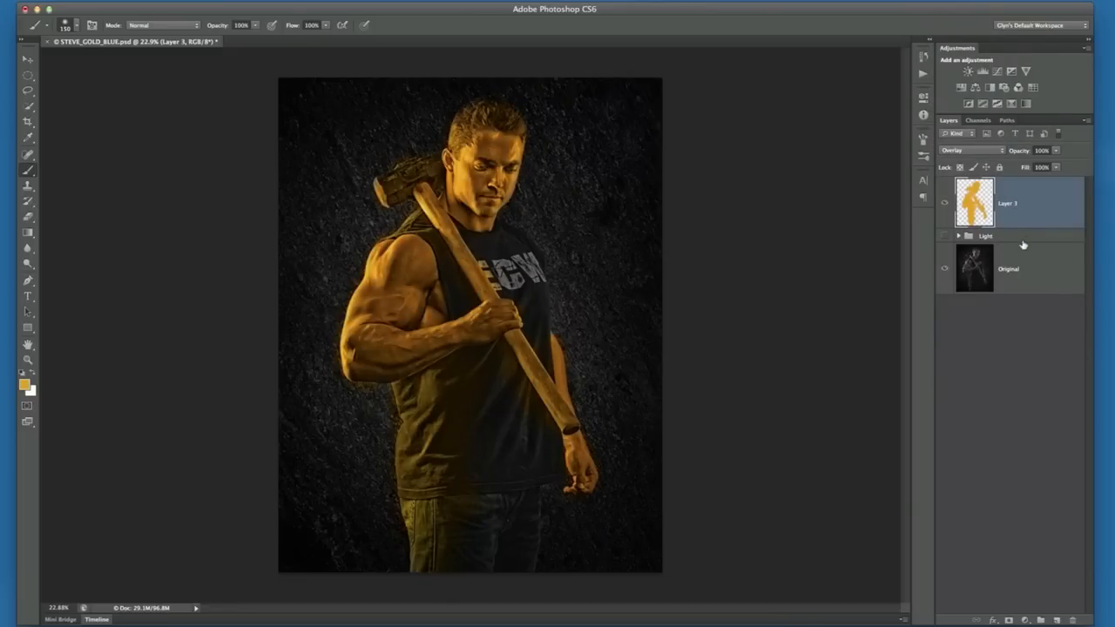
mouse_move(719, 207)
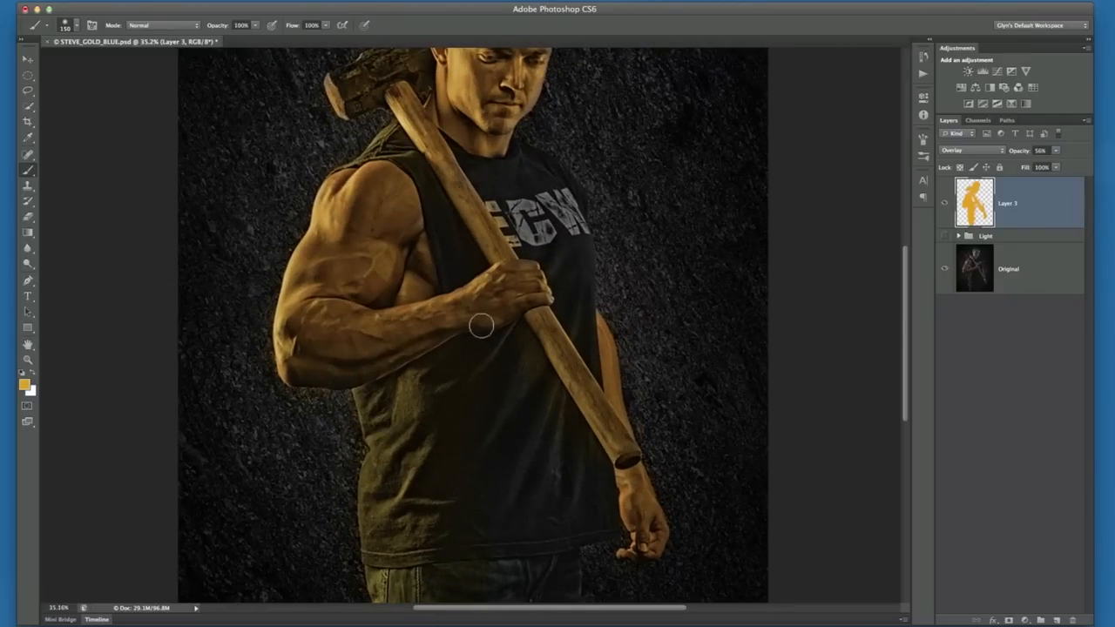
mouse_move(477, 326)
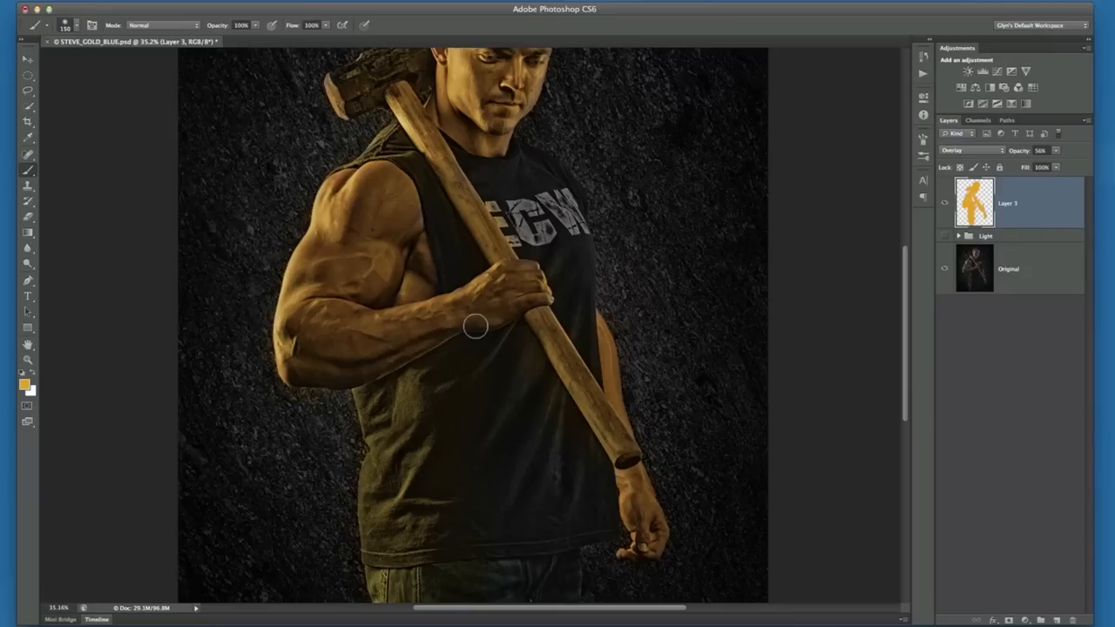
click(27, 59)
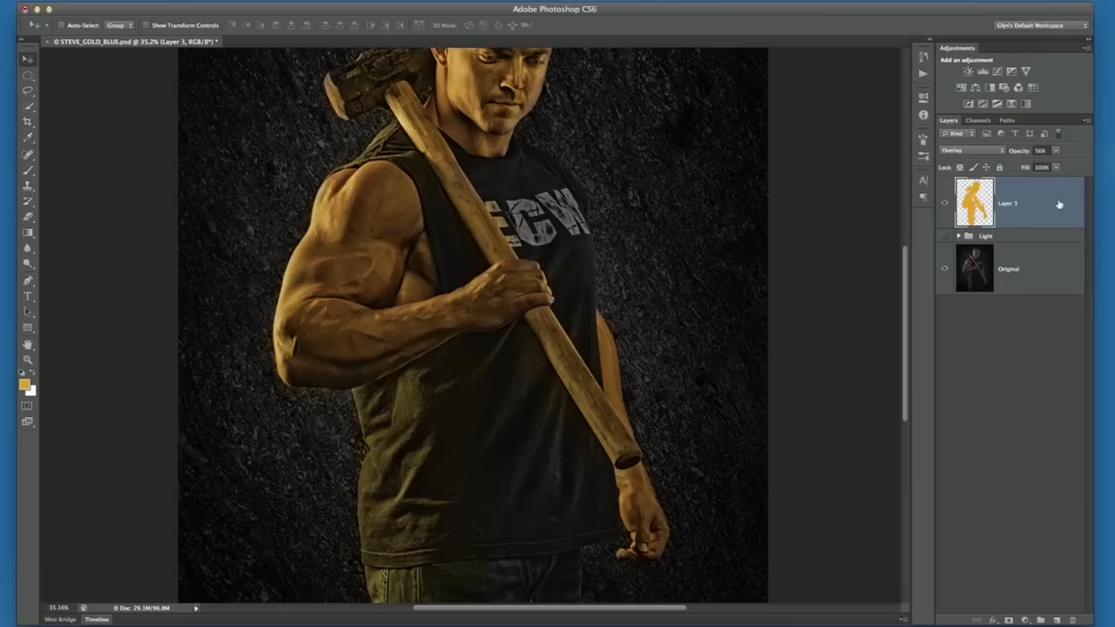
mouse_move(1043, 203)
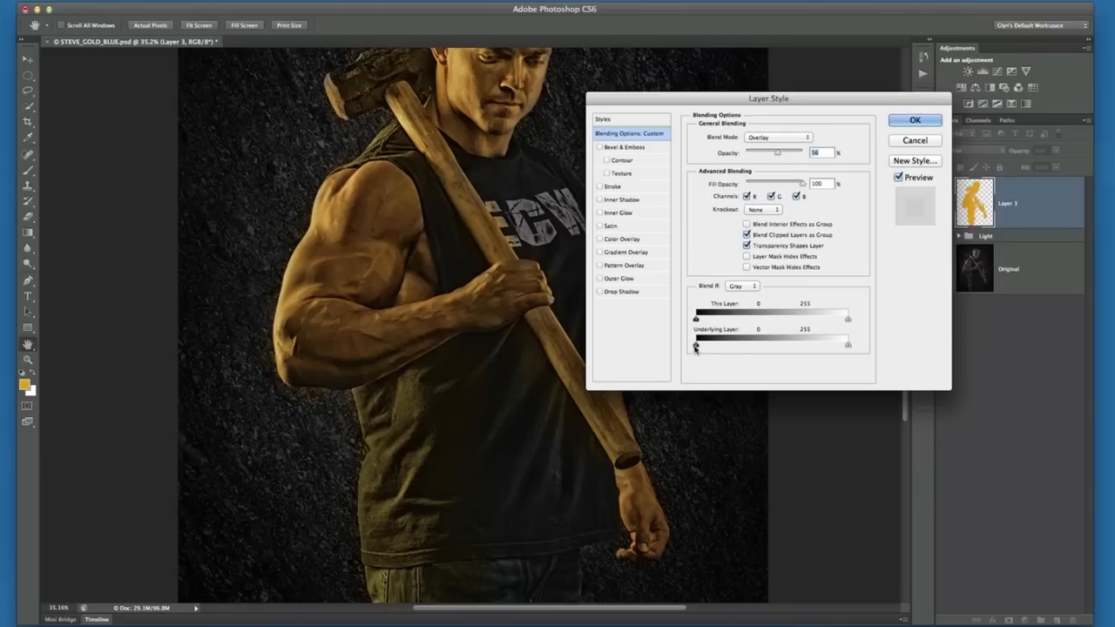
Test the Blend If Underlying Layer shadow cutoff at 75, then return it to 0
drag(695, 345, 698, 346)
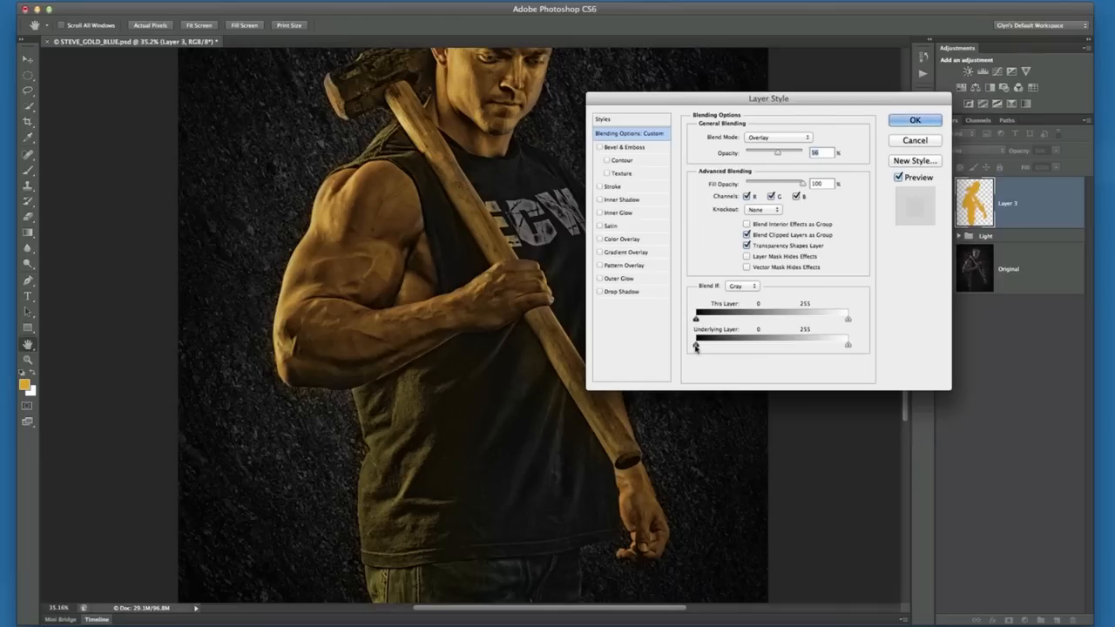
drag(696, 343, 721, 342)
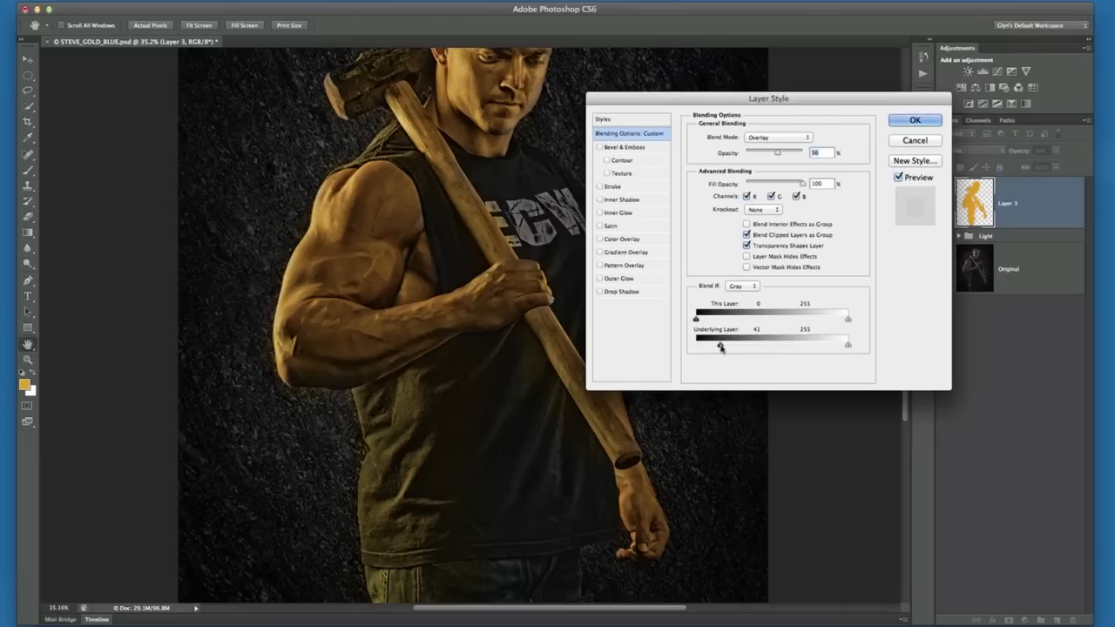
drag(719, 342, 745, 343)
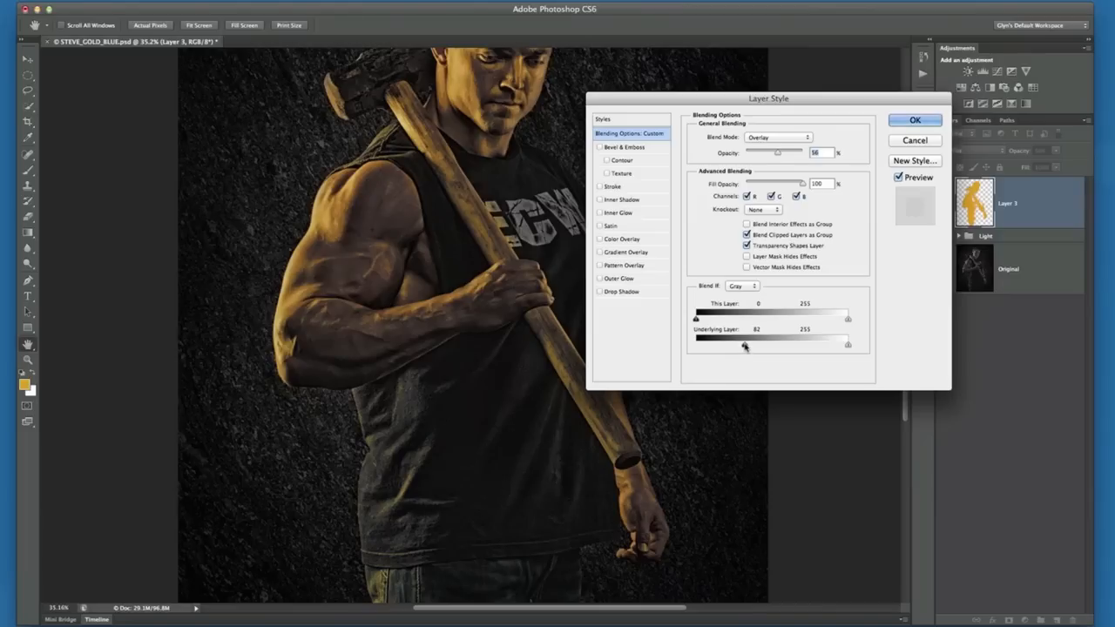
drag(748, 344, 740, 343)
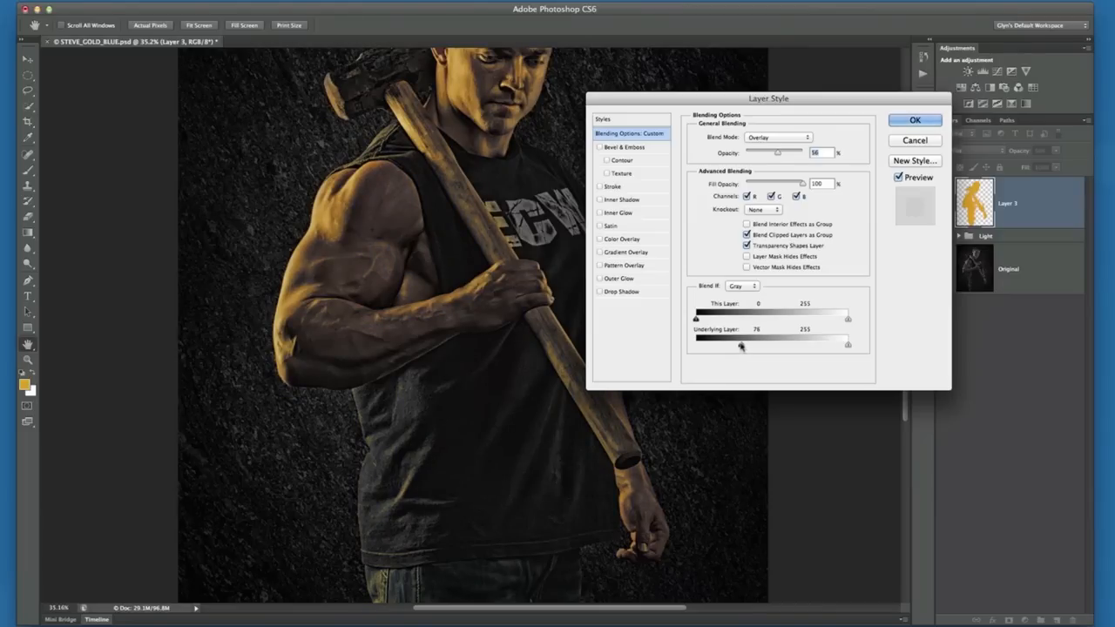
drag(743, 345, 741, 345)
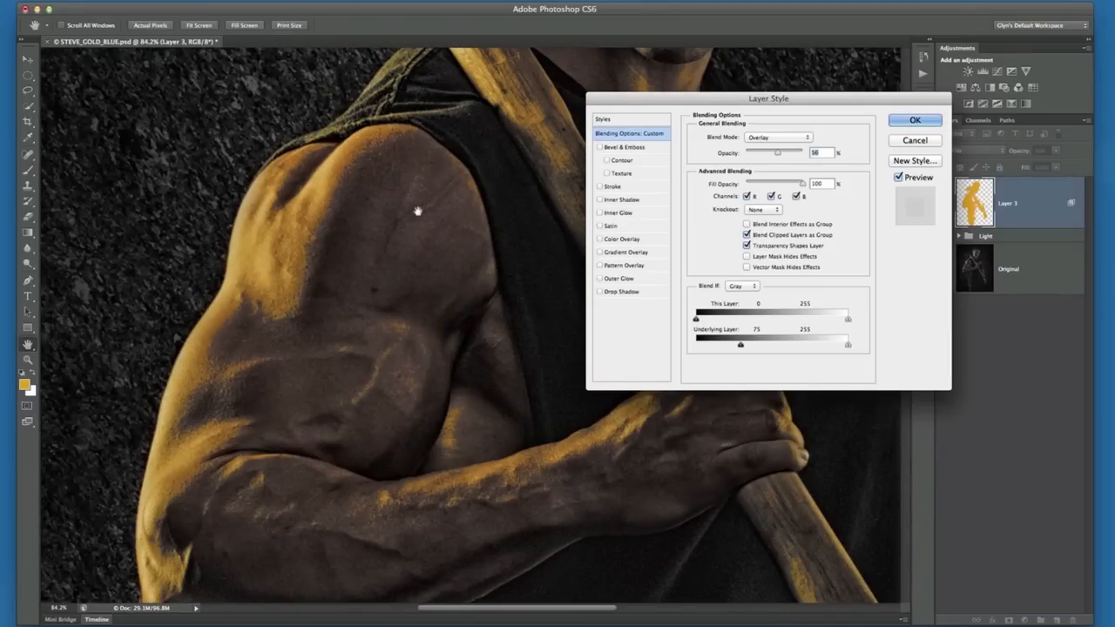
mouse_move(300, 232)
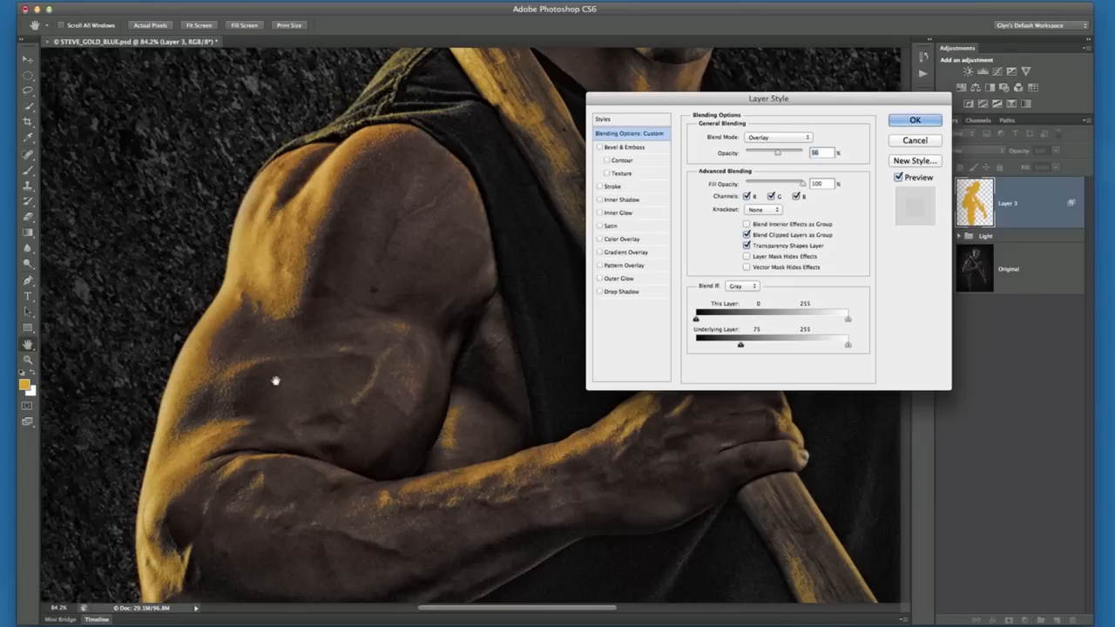
mouse_move(384, 291)
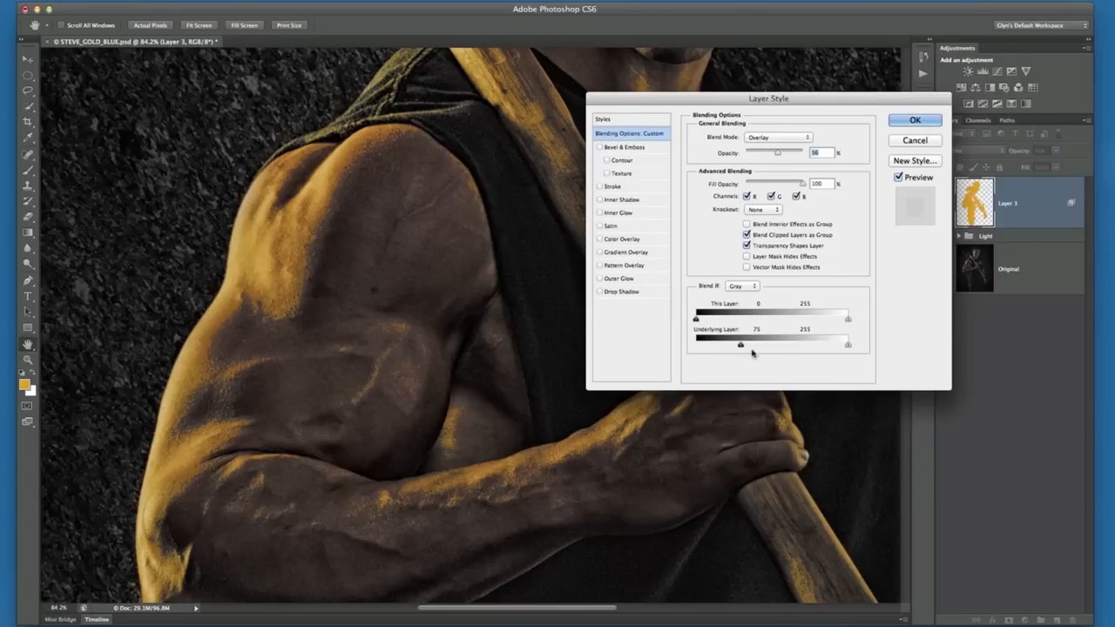
drag(742, 344, 701, 344)
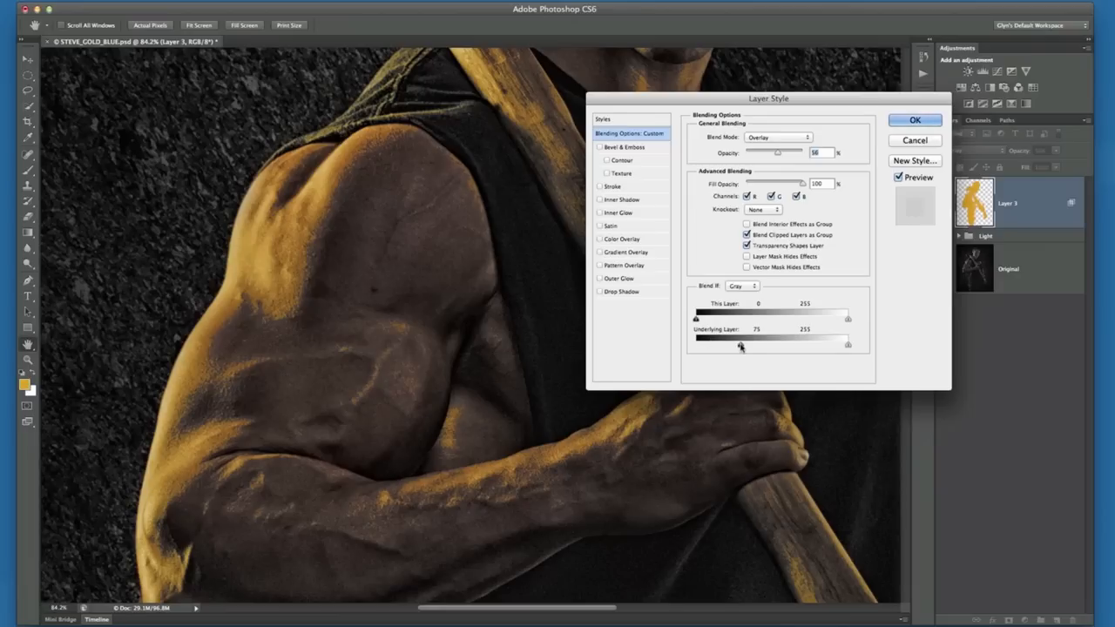
drag(741, 345, 697, 345)
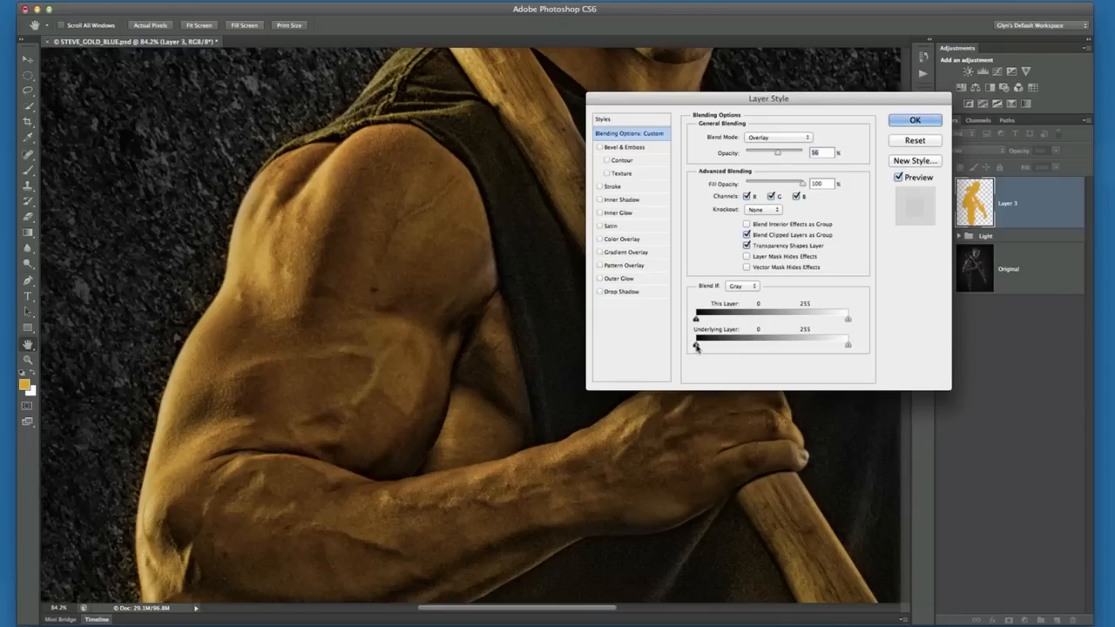
Split the Underlying Layer shadow slider and widen the soft range to 0 / 164
drag(696, 347, 699, 347)
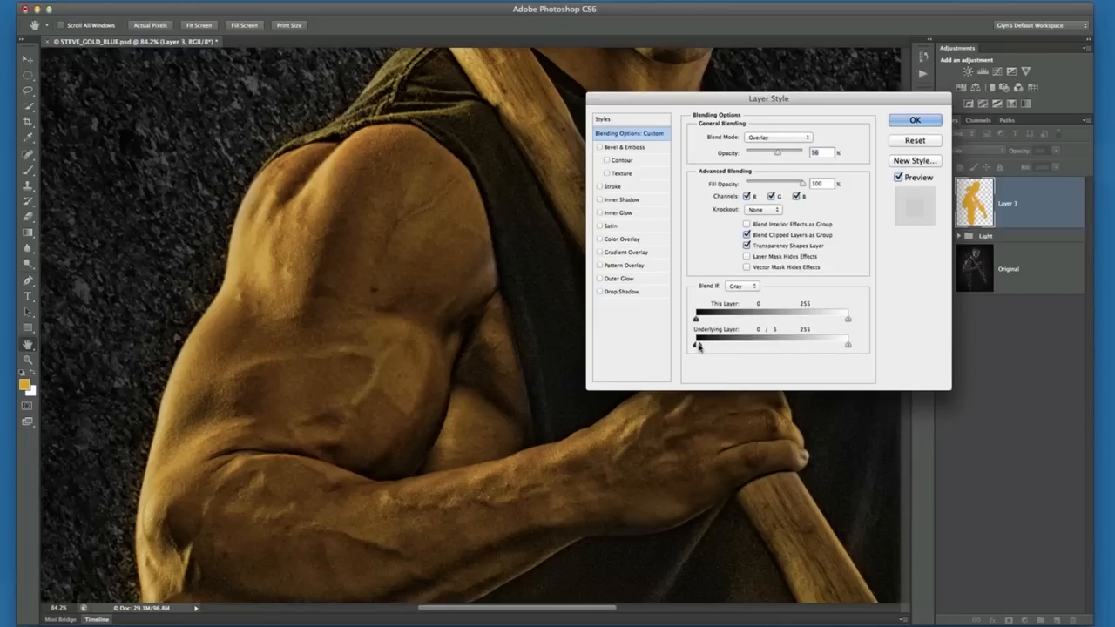
drag(697, 343, 705, 343)
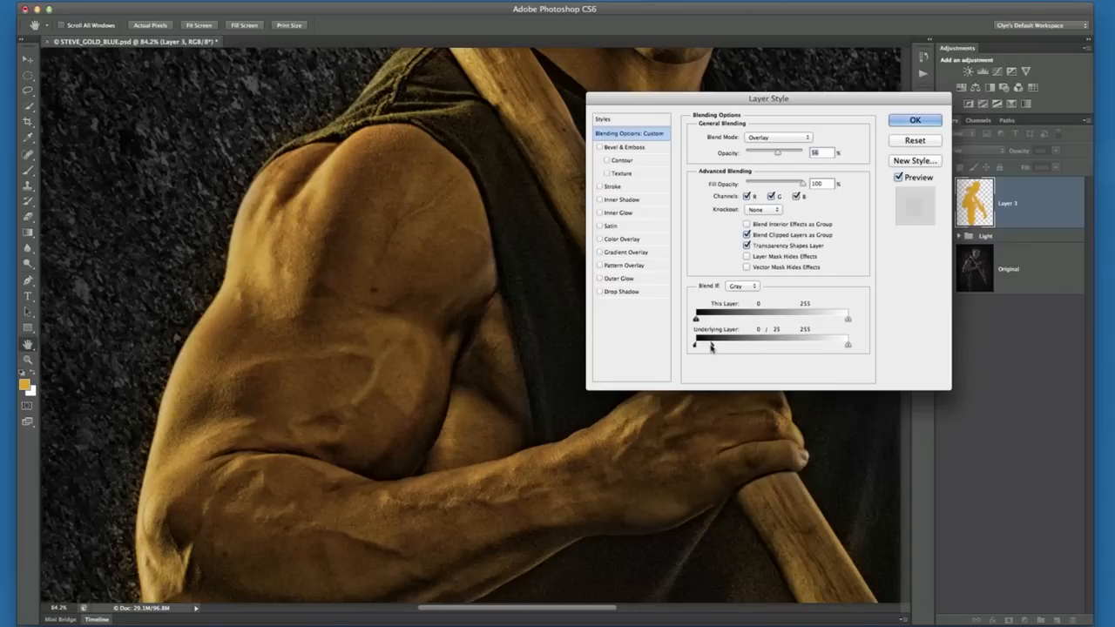
drag(713, 345, 739, 345)
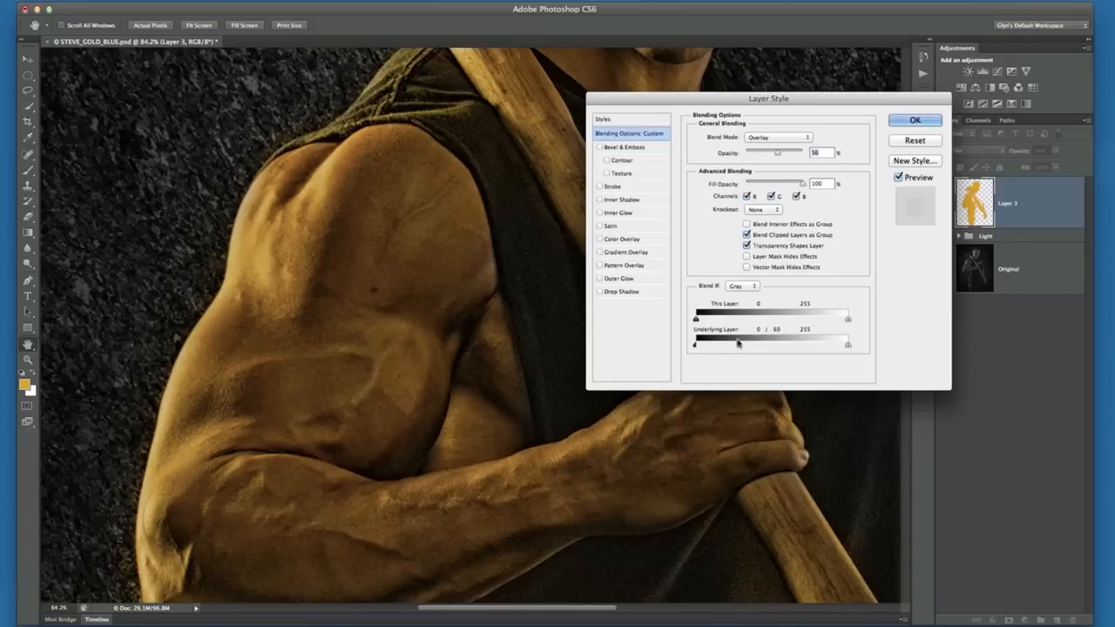
drag(739, 344, 753, 344)
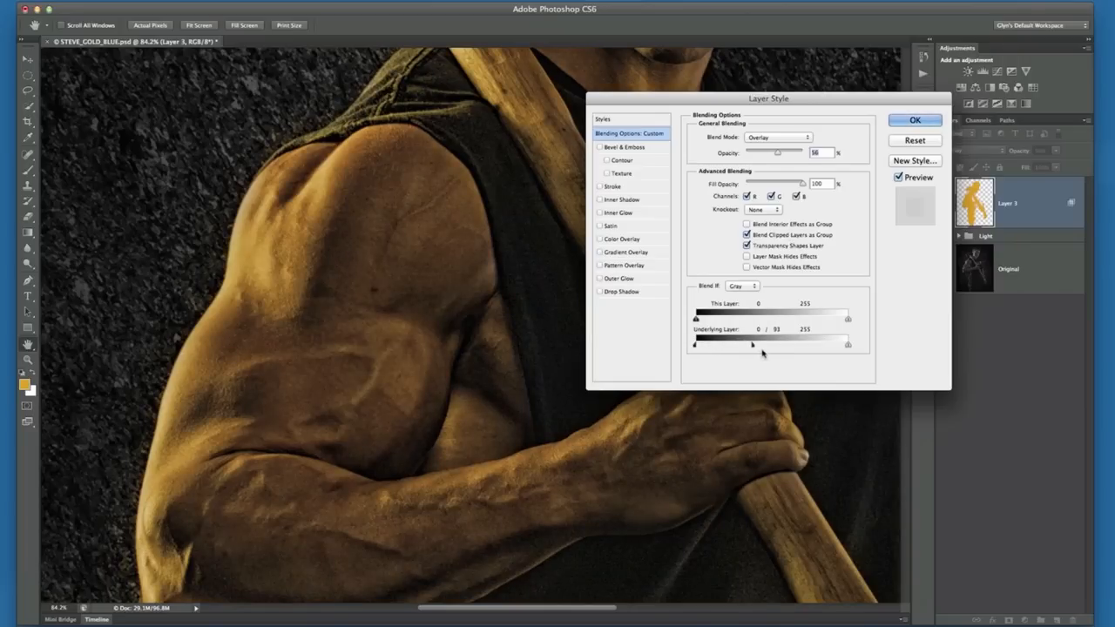
drag(752, 344, 767, 344)
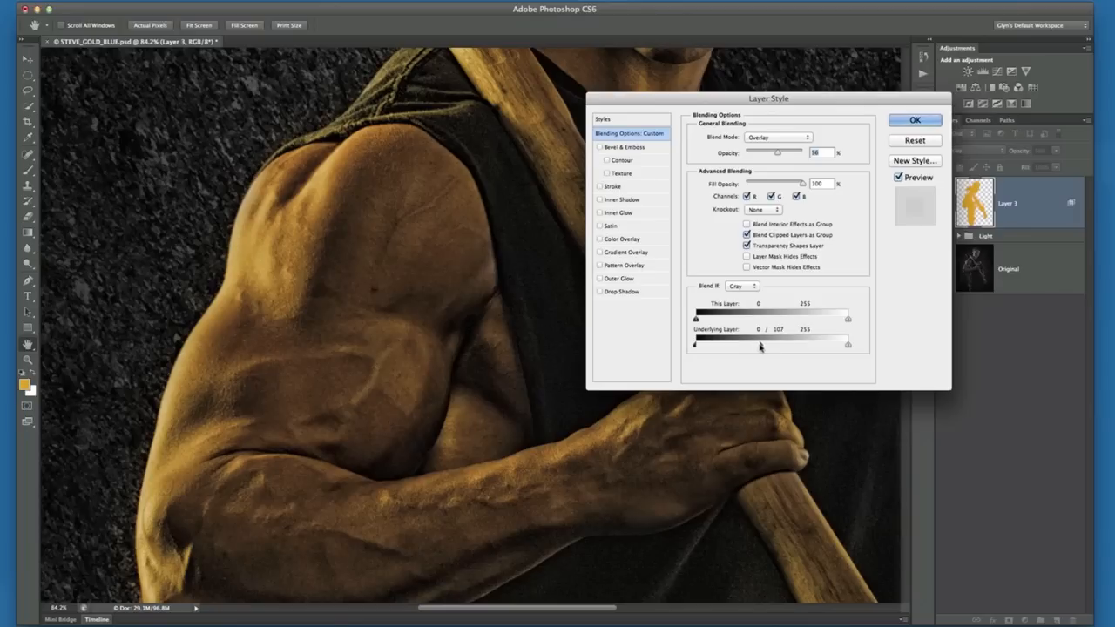
drag(756, 344, 767, 344)
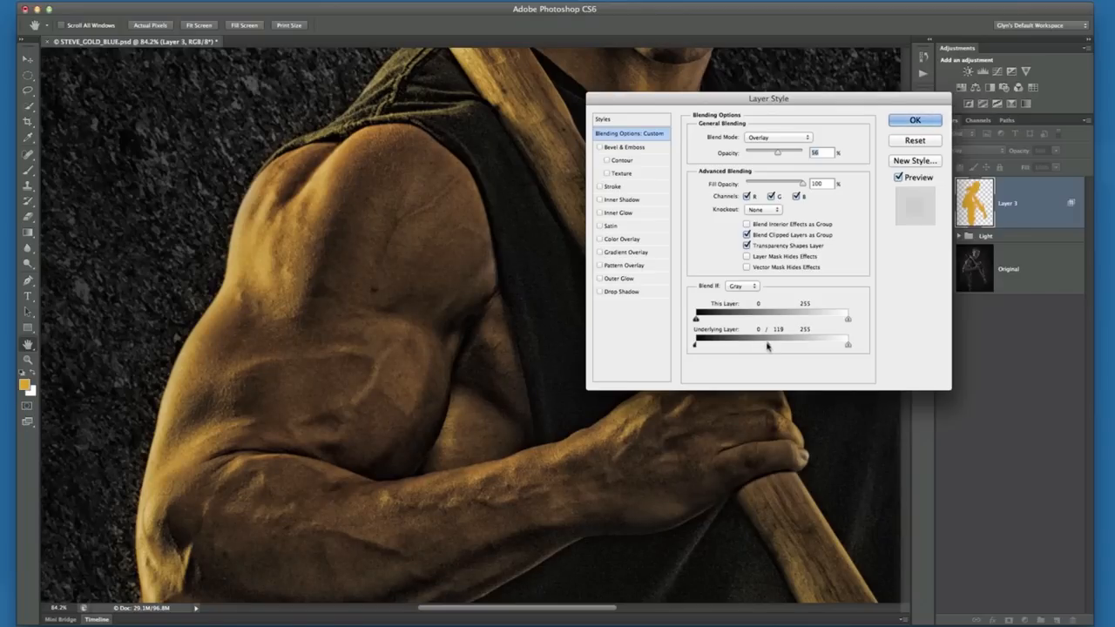
drag(758, 344, 771, 344)
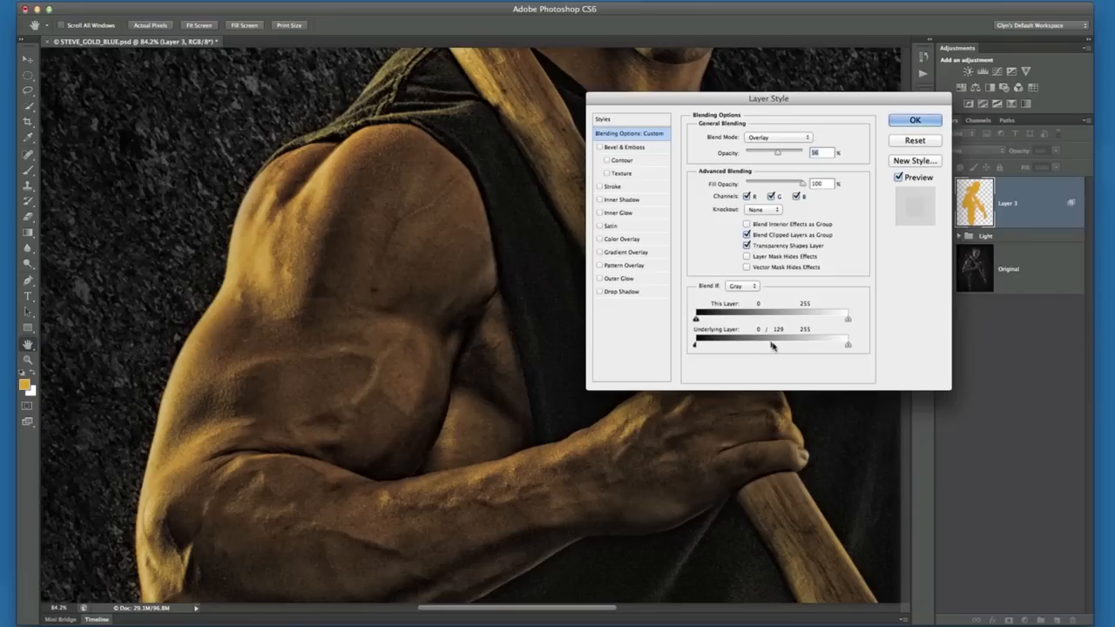
drag(771, 343, 783, 344)
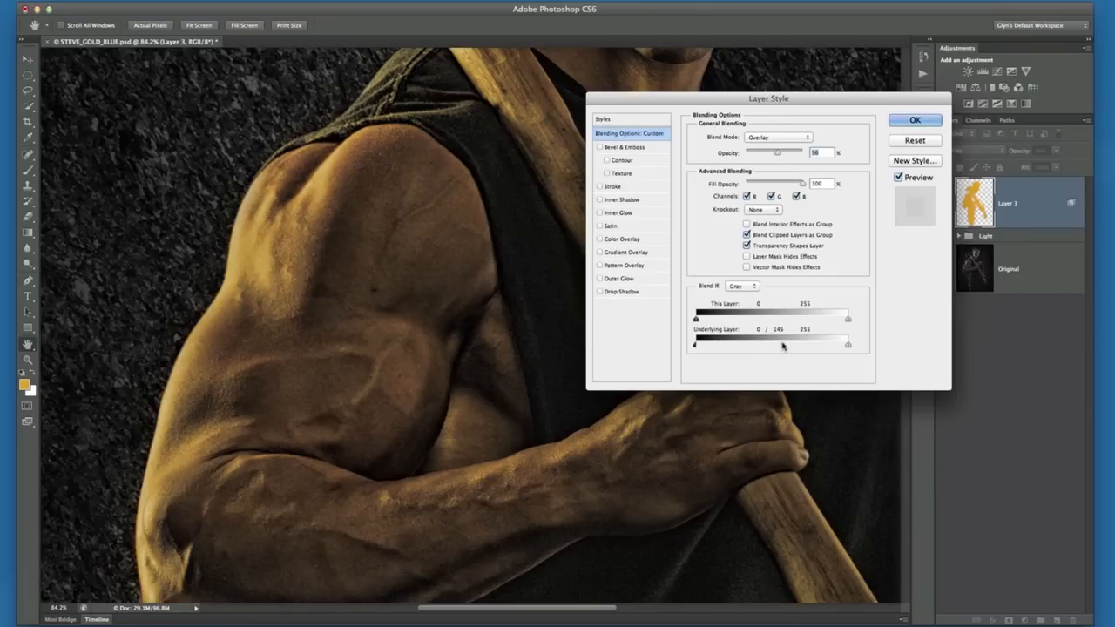
drag(782, 343, 800, 343)
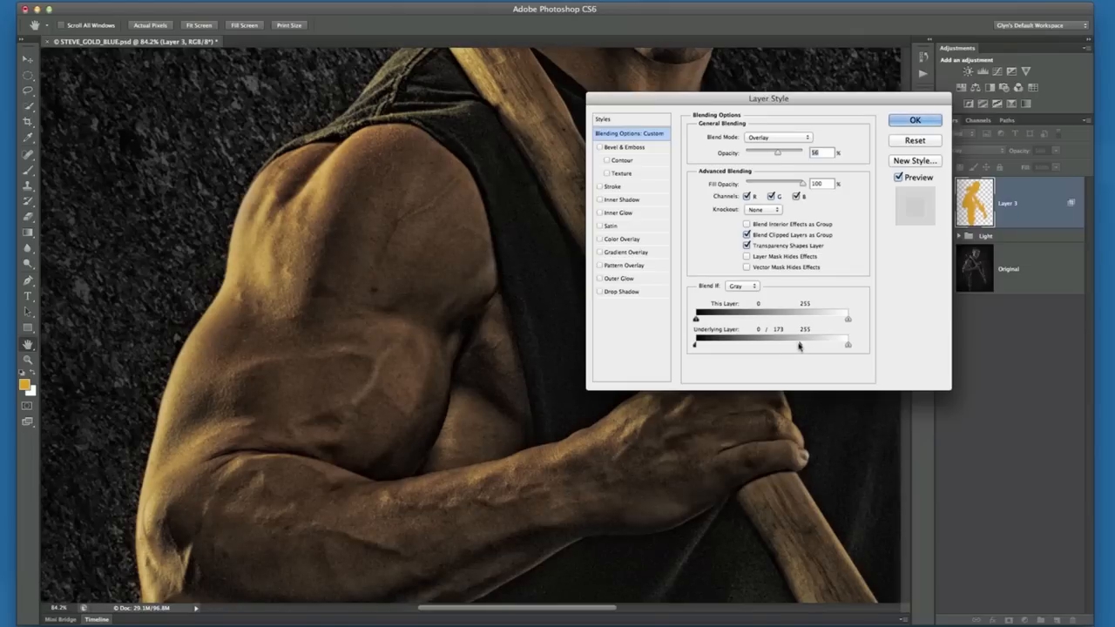
drag(802, 345, 793, 345)
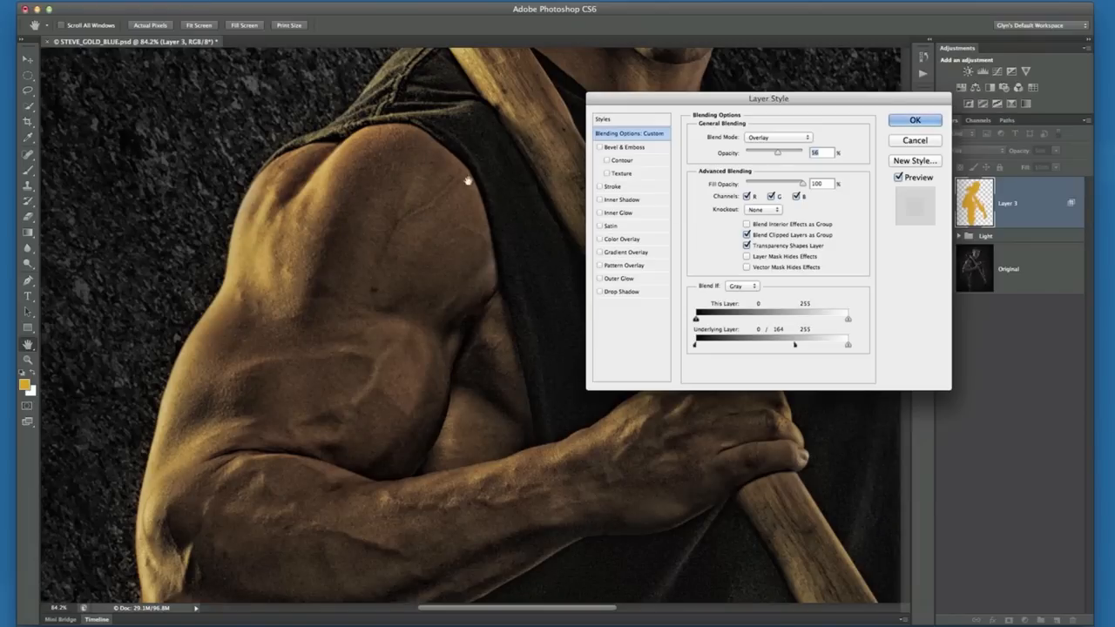
mouse_move(528, 253)
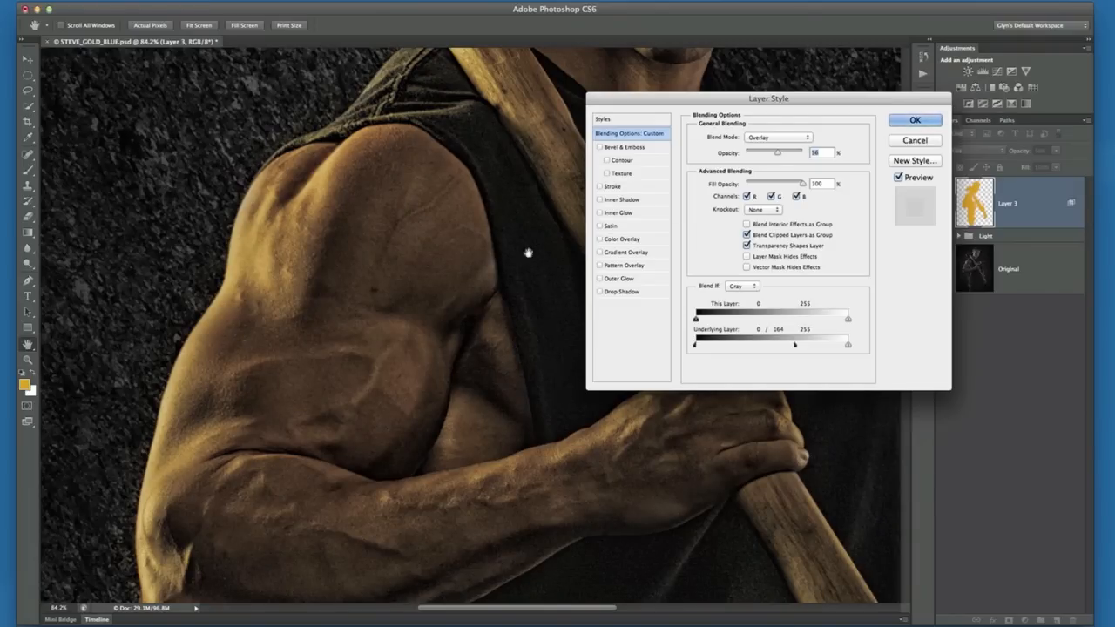
mouse_move(314, 207)
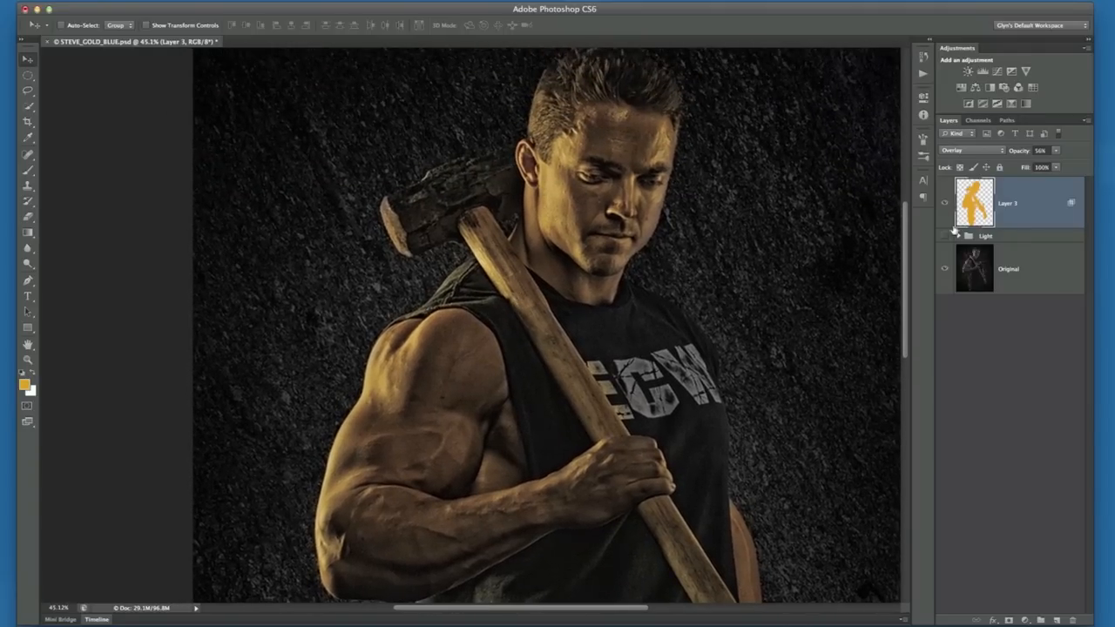
Re-enable the Light group's glow and toggle Layer 3 off and on to compare
click(944, 236)
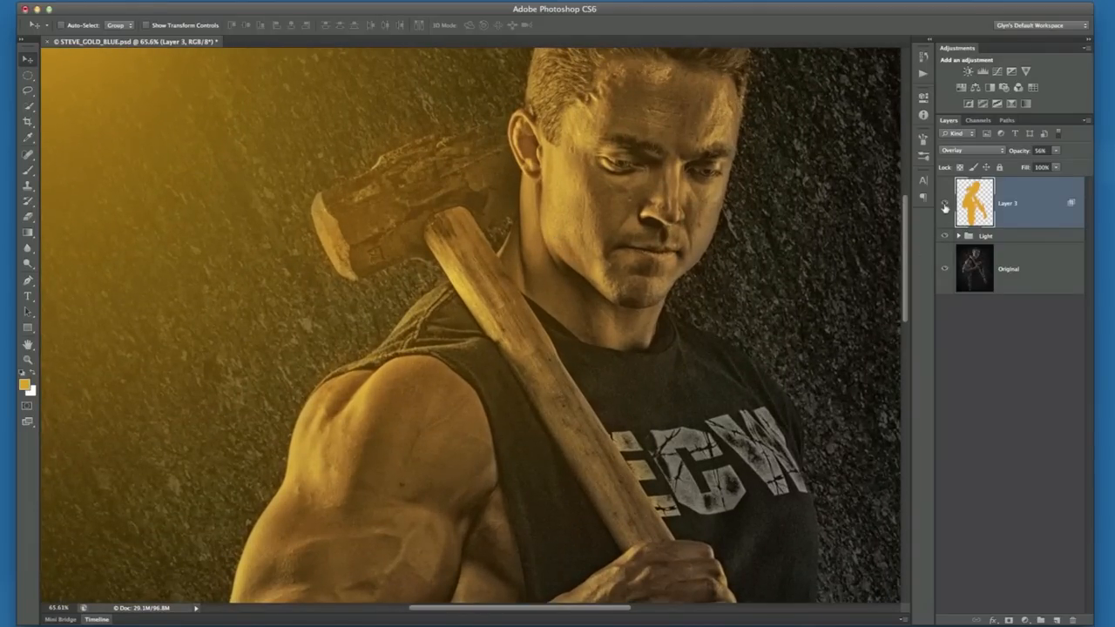
click(944, 202)
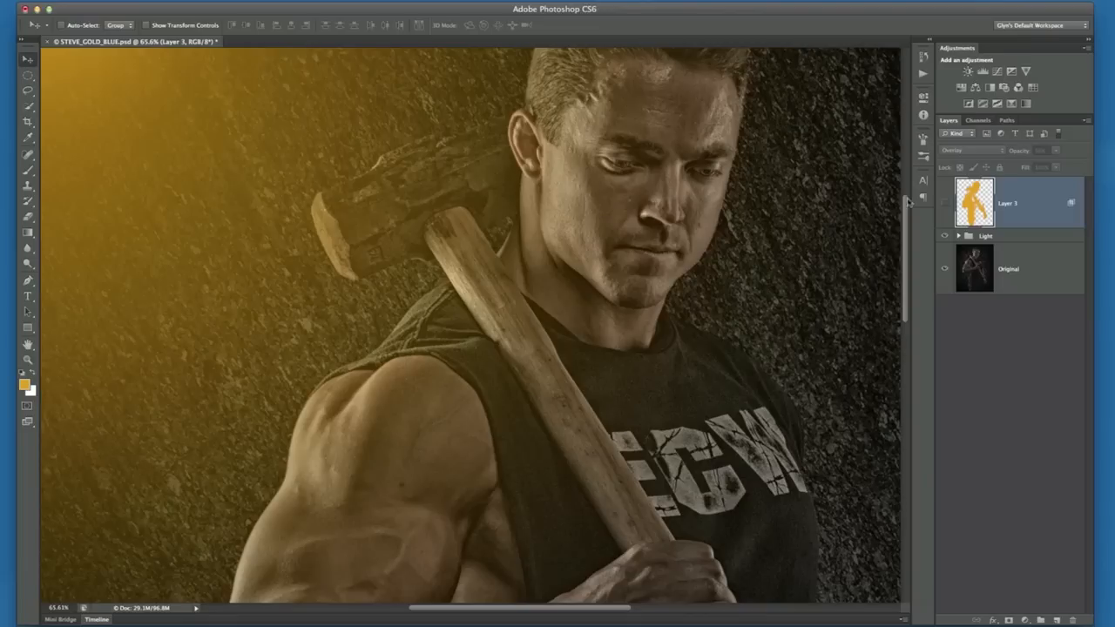
mouse_move(948, 205)
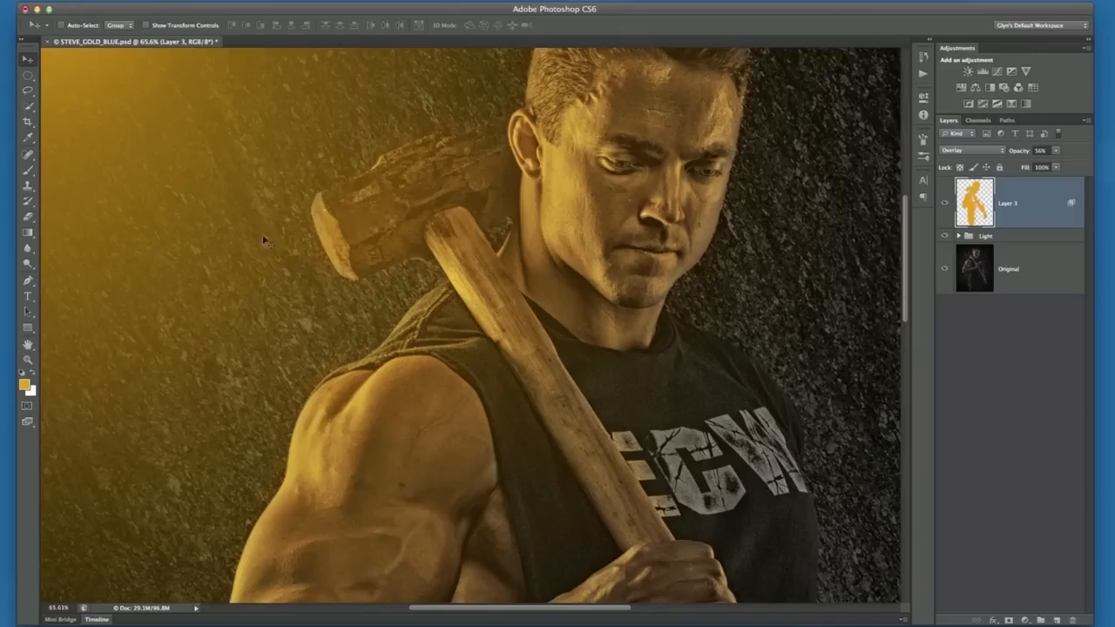
mouse_move(195, 138)
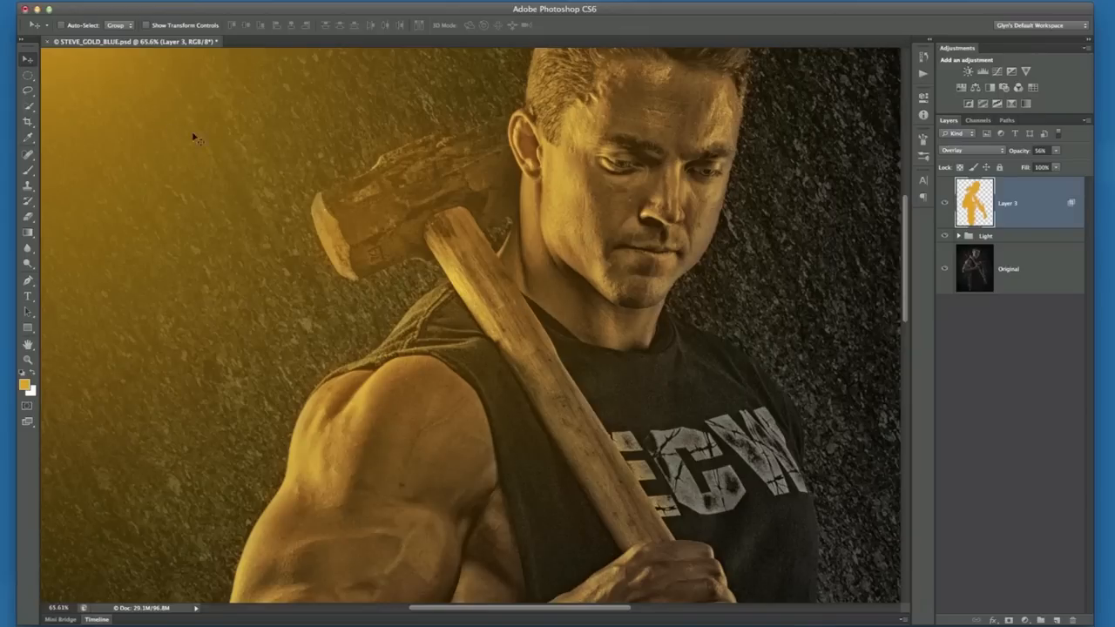
click(943, 203)
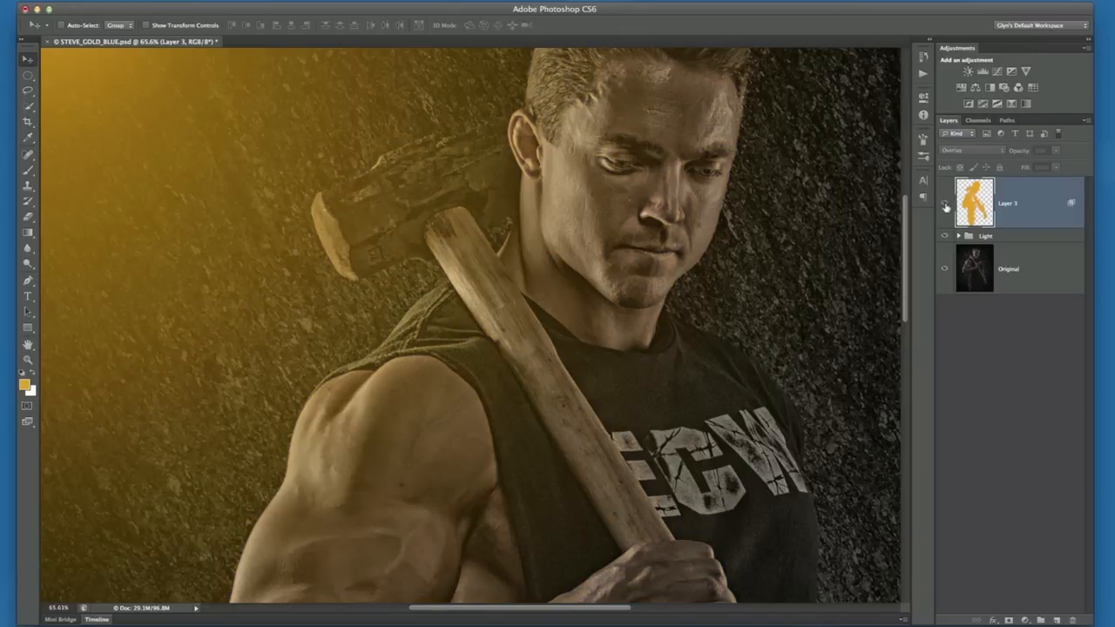
click(944, 206)
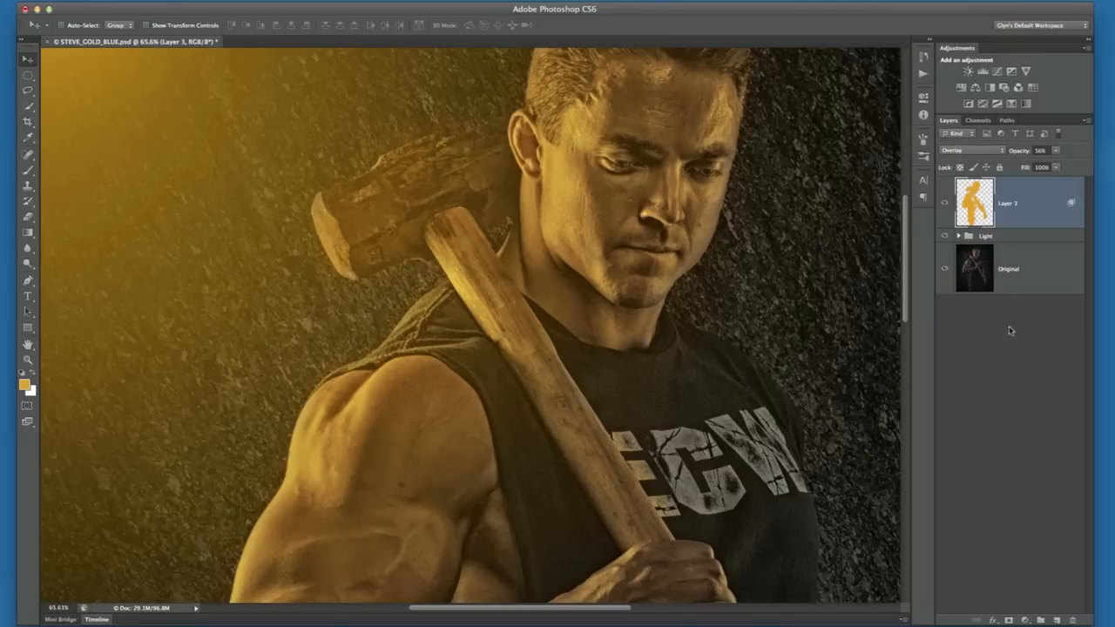